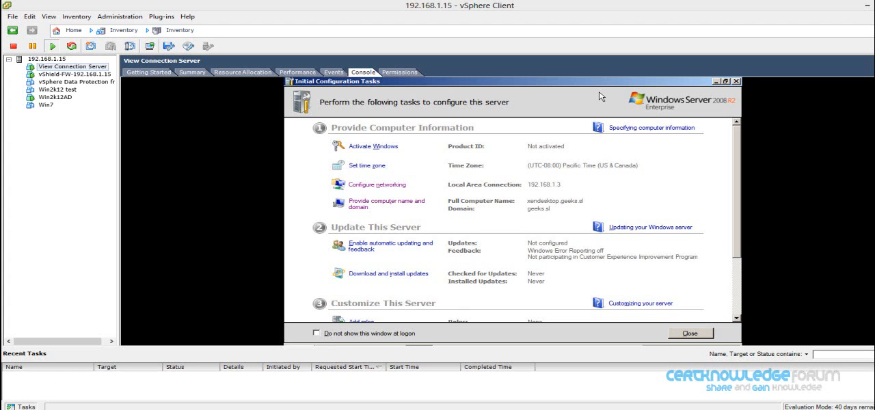
pyautogui.moveTo(52, 144)
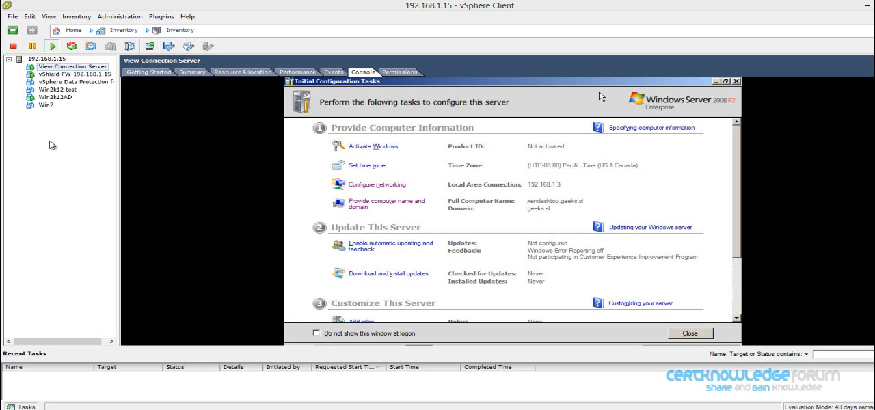
# Select the Win2k12AD VM to view its Active Directory Users and Computers console
pyautogui.click(53, 96)
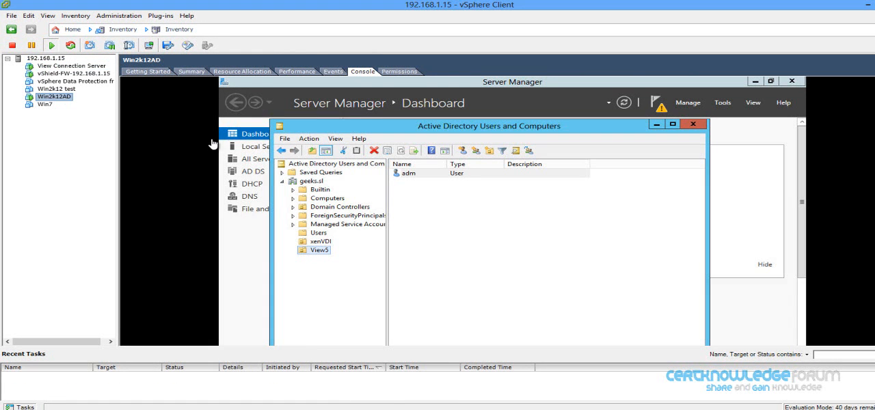
pyautogui.moveTo(396, 222)
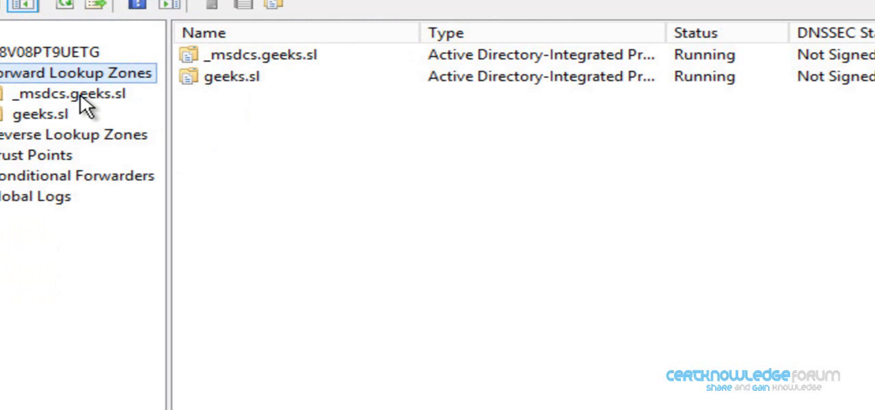
# List the geeks.sl forward lookup zone's host records, including xendesktop at 192.168.1.3
pyautogui.click(41, 115)
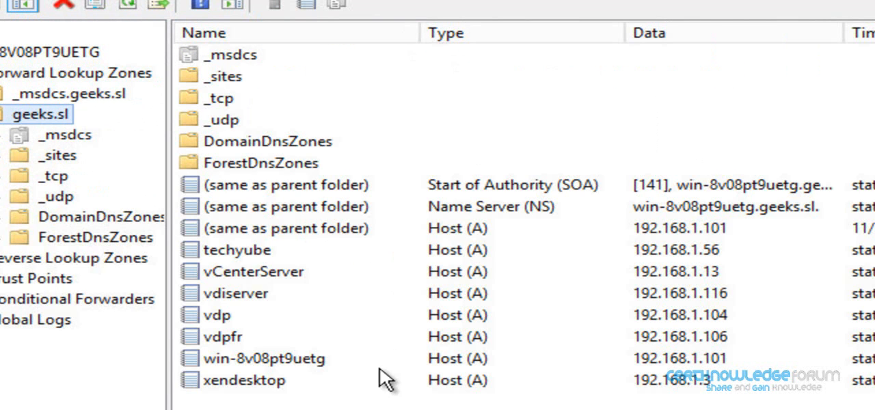
pyautogui.moveTo(311, 281)
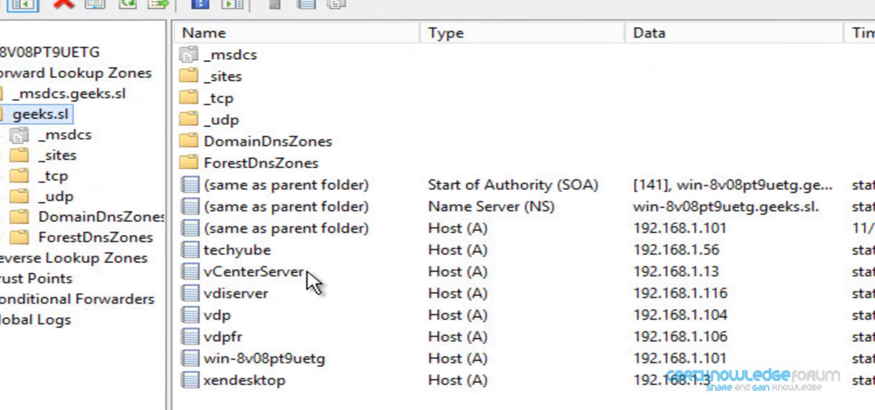
pyautogui.moveTo(273, 400)
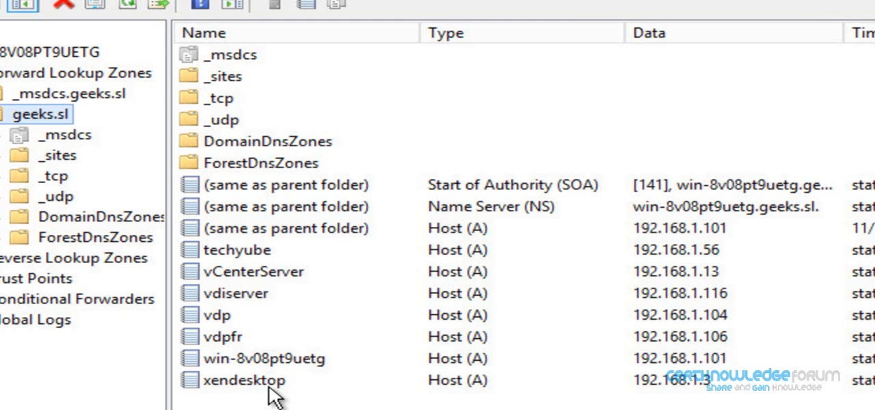
pyautogui.moveTo(618, 400)
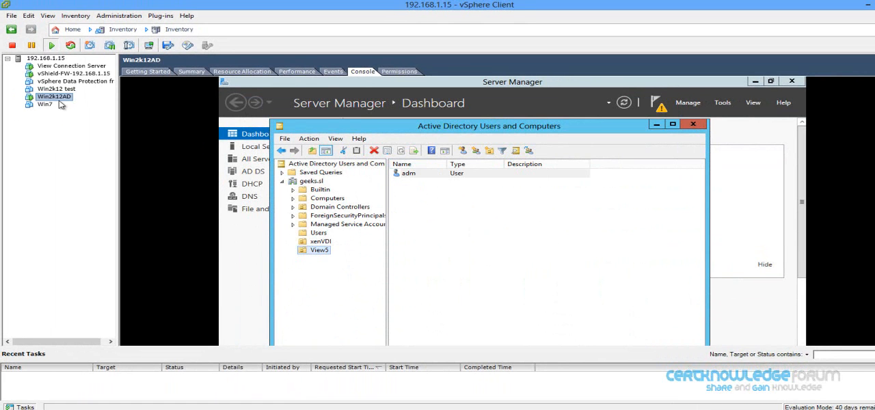
# Select the View Connection Server VM to show its DVD drive's installer files
pyautogui.click(71, 66)
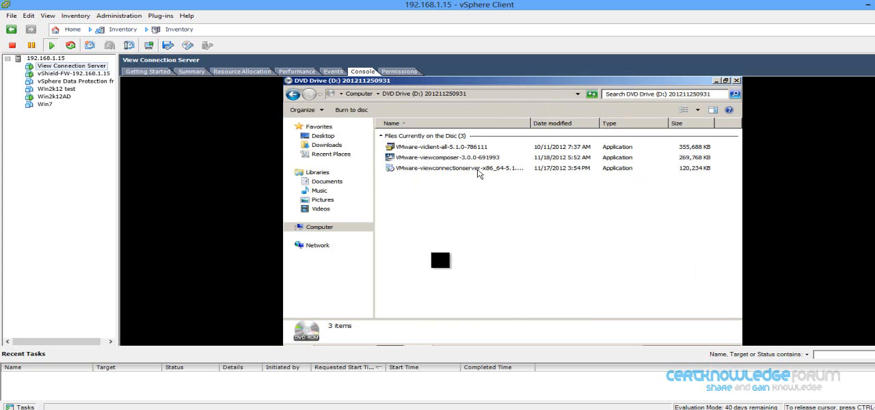
# Run the viewconnectionserver installer from the DVD as administrator
pyautogui.click(458, 168)
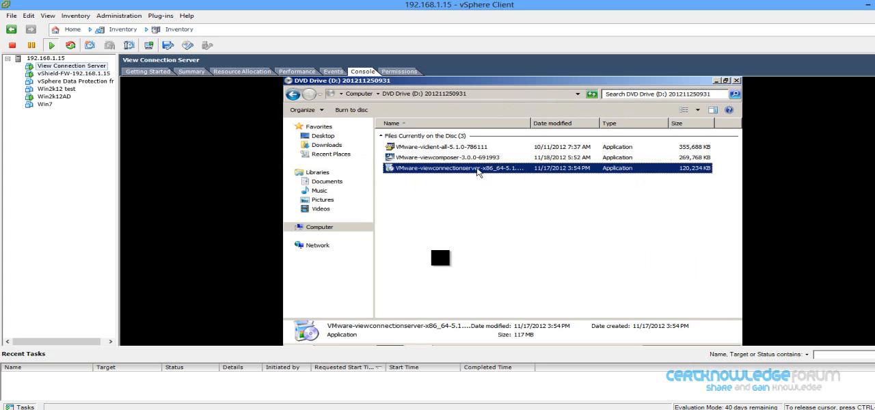
pyautogui.rightClick(458, 168)
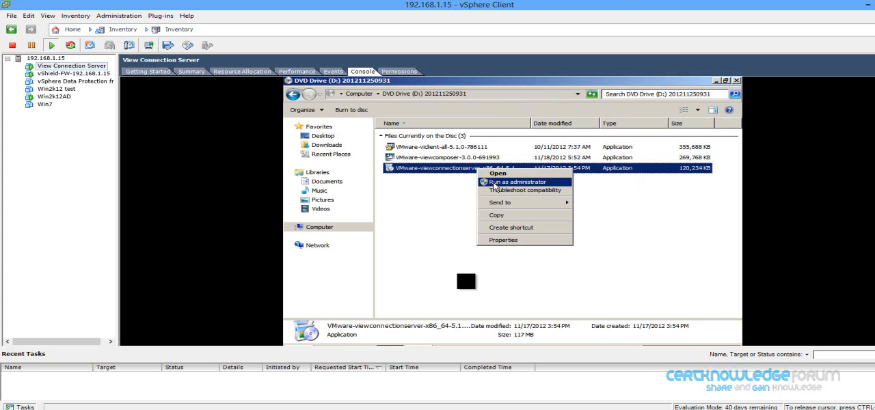
pyautogui.click(516, 182)
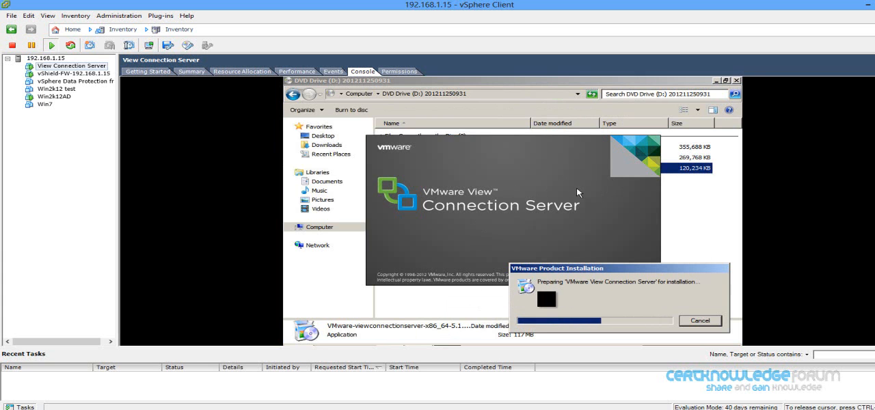
pyautogui.moveTo(574, 192)
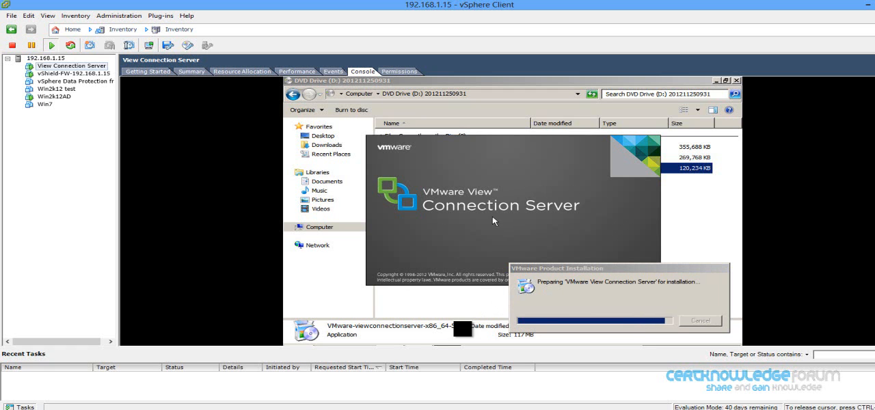
pyautogui.moveTo(547, 221)
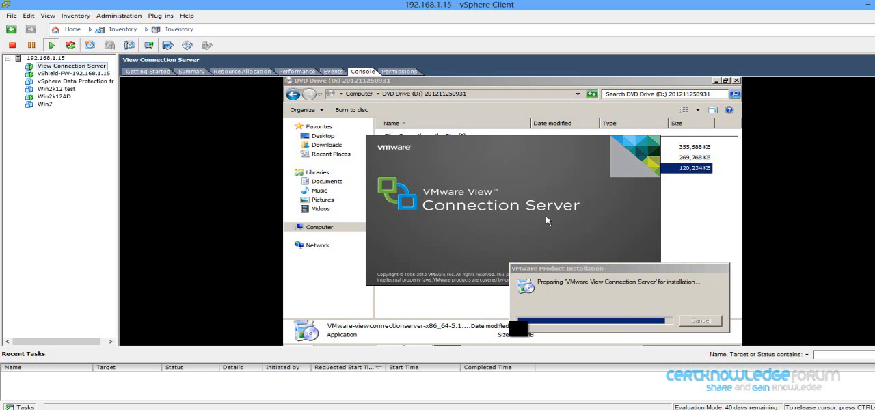
pyautogui.moveTo(499, 258)
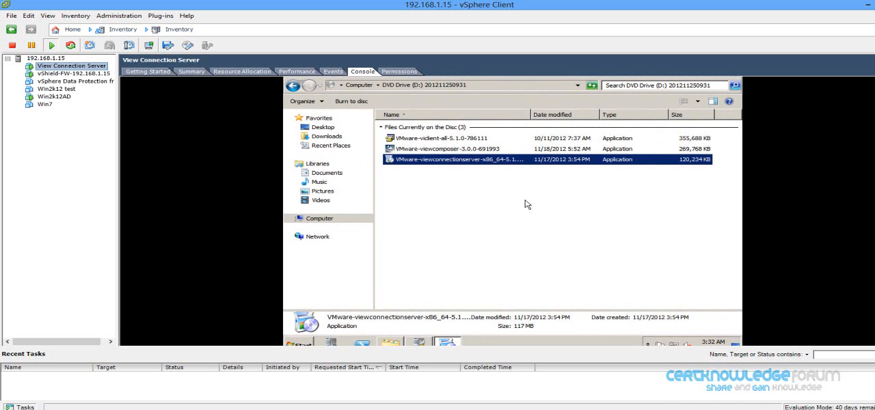
# Pass the welcome page and accept the View Connection Server license terms
pyautogui.doubleClick(458, 159)
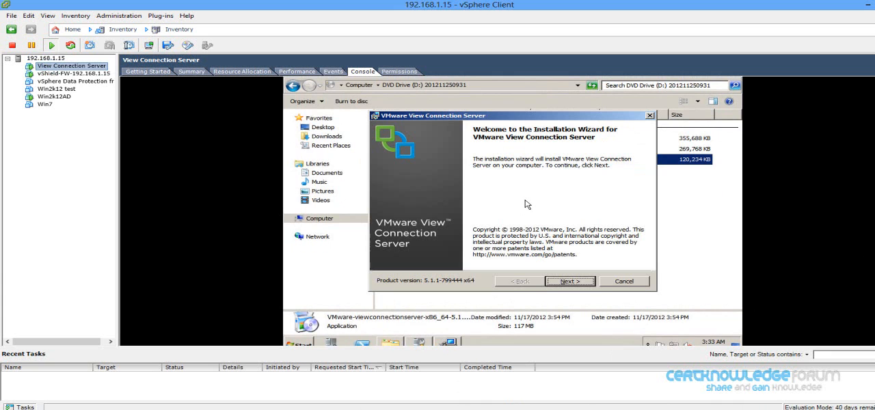
pyautogui.moveTo(647, 339)
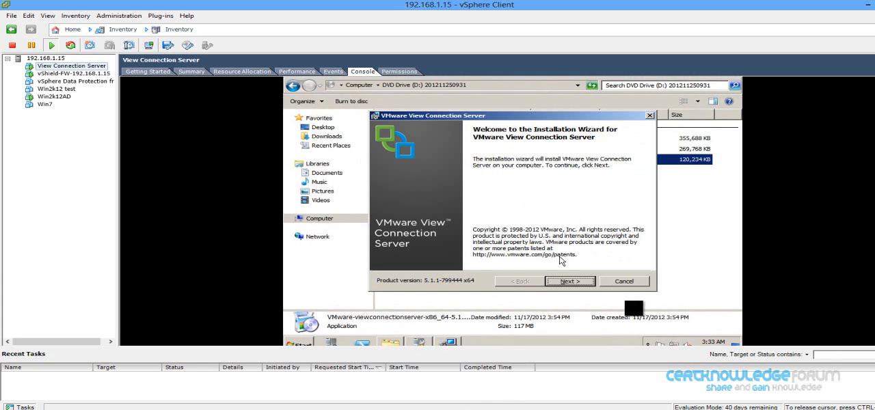
pyautogui.click(570, 281)
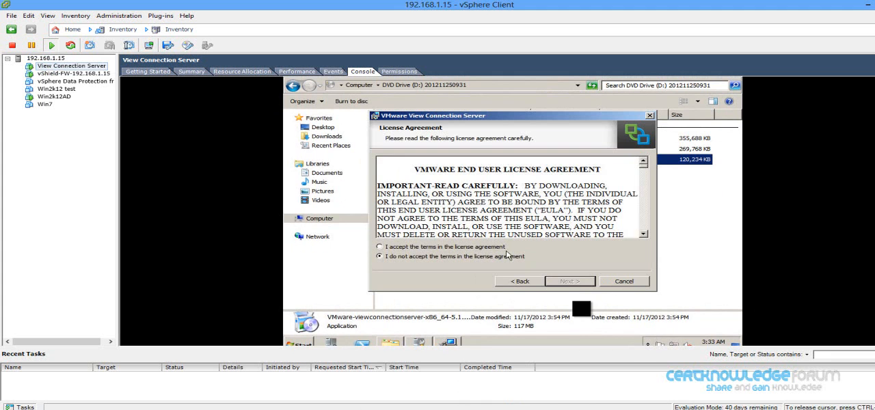
pyautogui.click(380, 247)
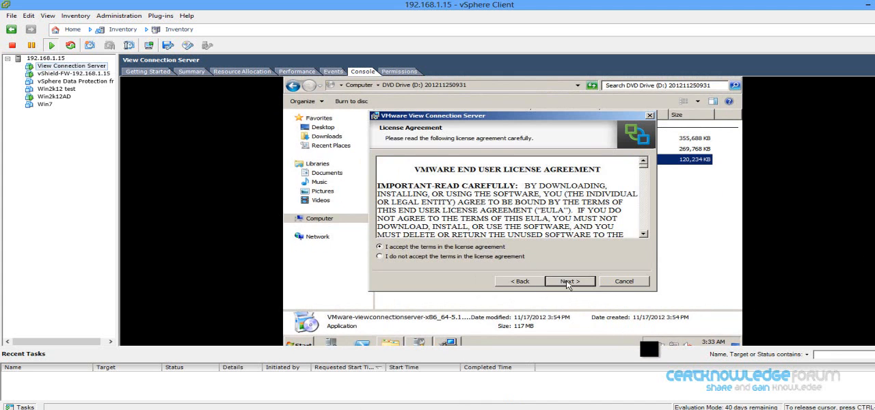
pyautogui.click(570, 281)
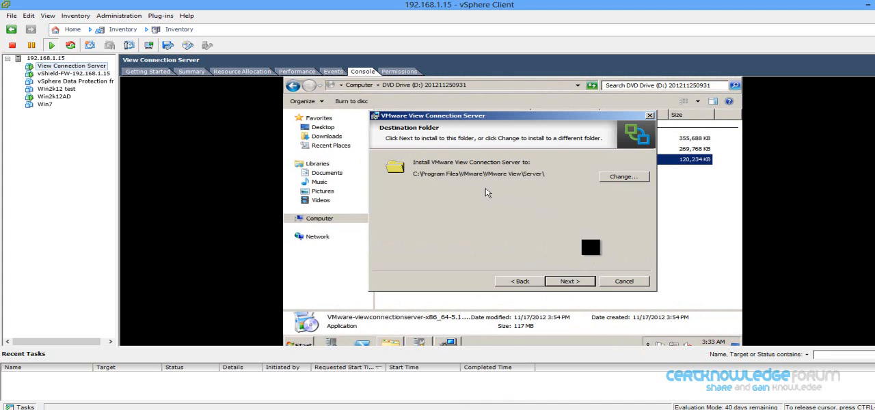
pyautogui.moveTo(513, 220)
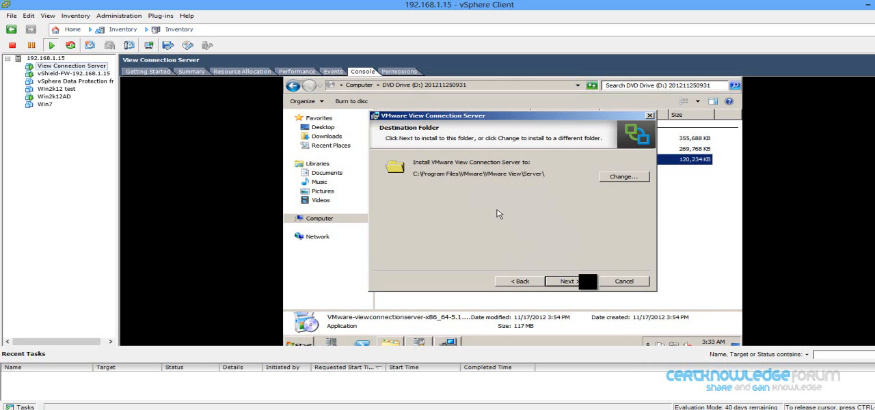
pyautogui.moveTo(505, 215)
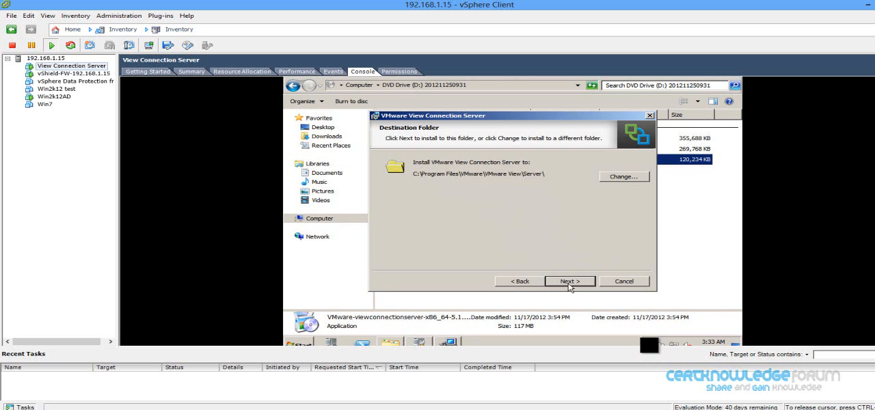
# Keep the default destination folder and View Standard Server installation type
pyautogui.click(569, 281)
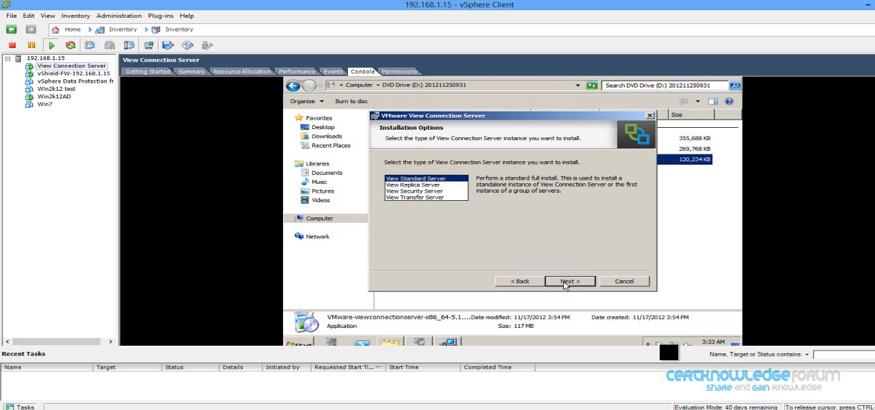
pyautogui.click(569, 281)
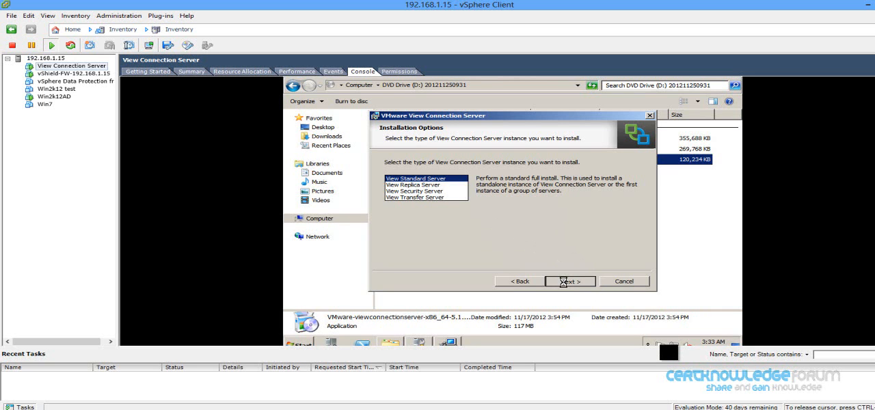
pyautogui.click(570, 281)
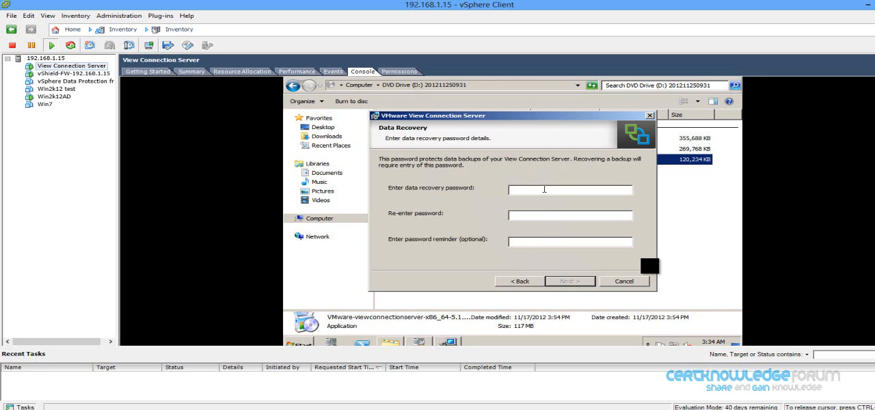
# Enter the data recovery password with reminder 'test' and keep automatic Windows Firewall configuration
pyautogui.write('••')
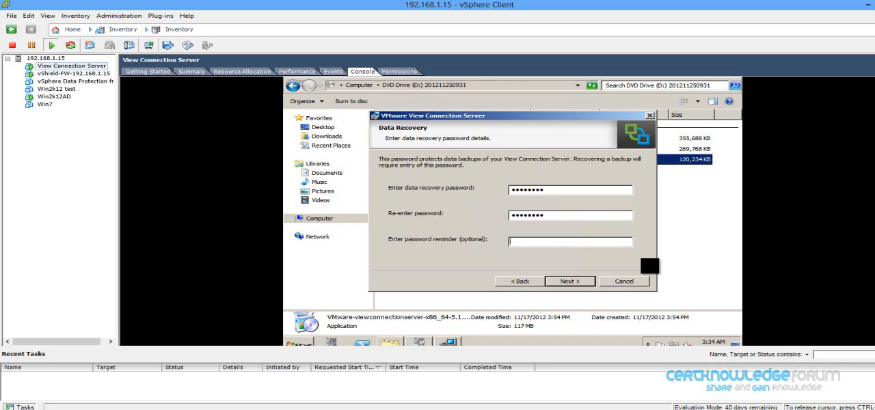
pyautogui.write('test')
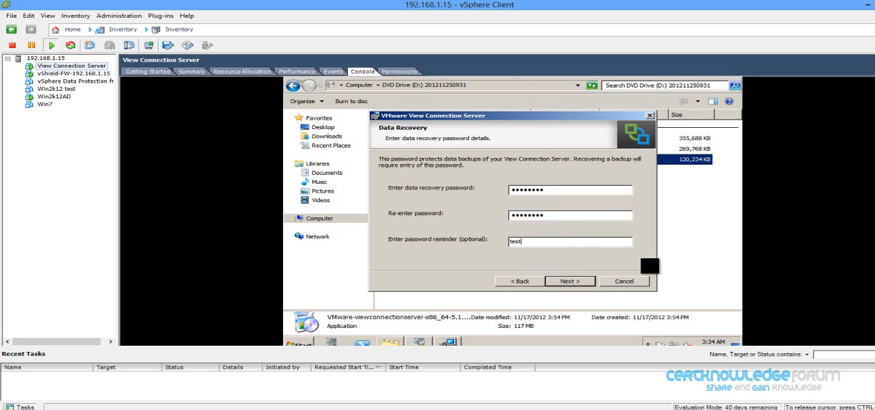
pyautogui.click(570, 281)
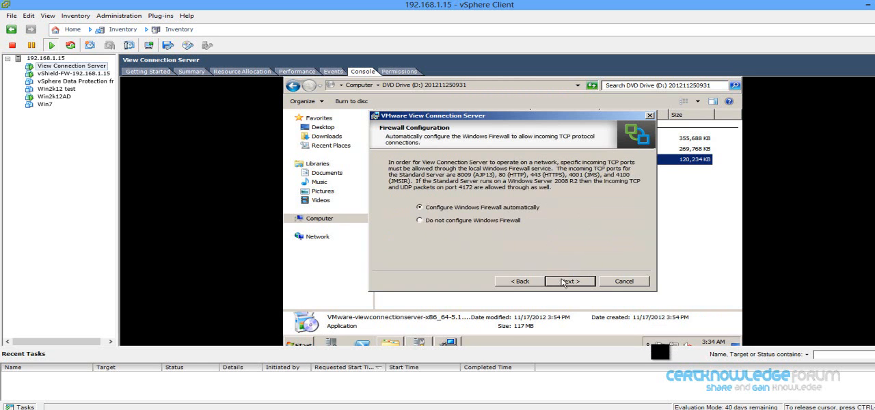
pyautogui.moveTo(535, 238)
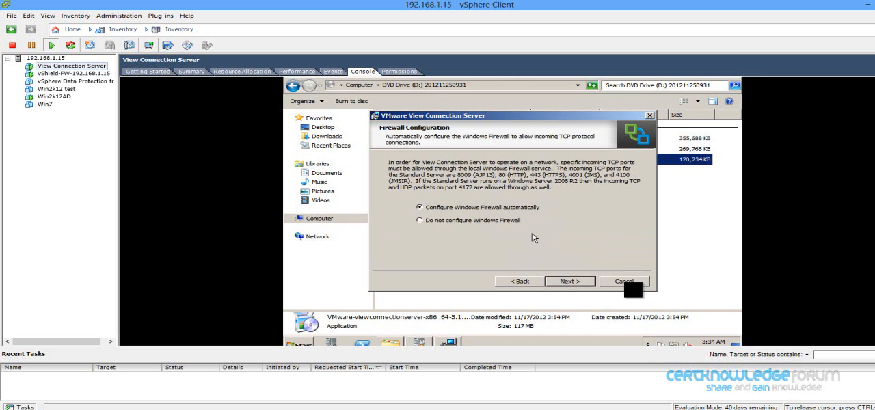
pyautogui.click(568, 281)
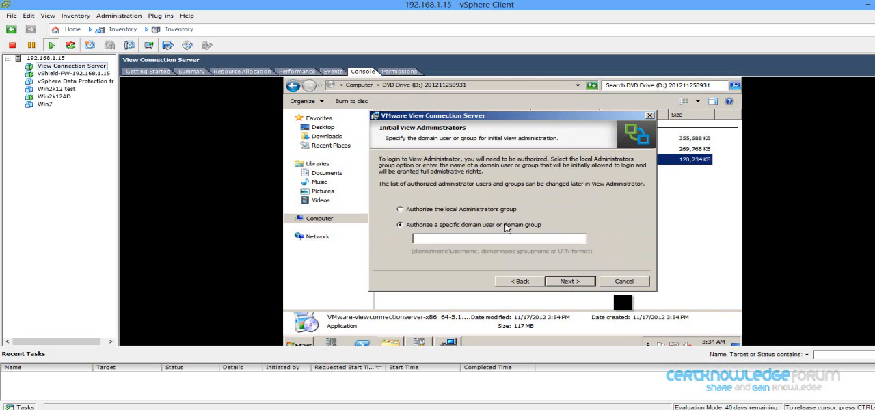
pyautogui.click(499, 239)
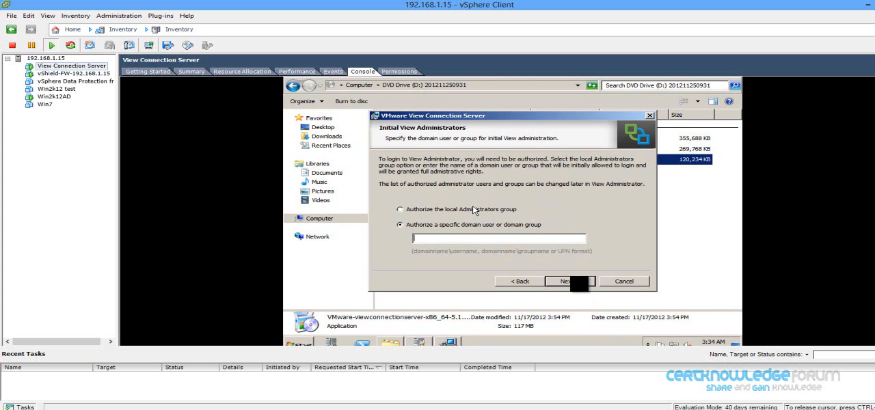
pyautogui.click(400, 209)
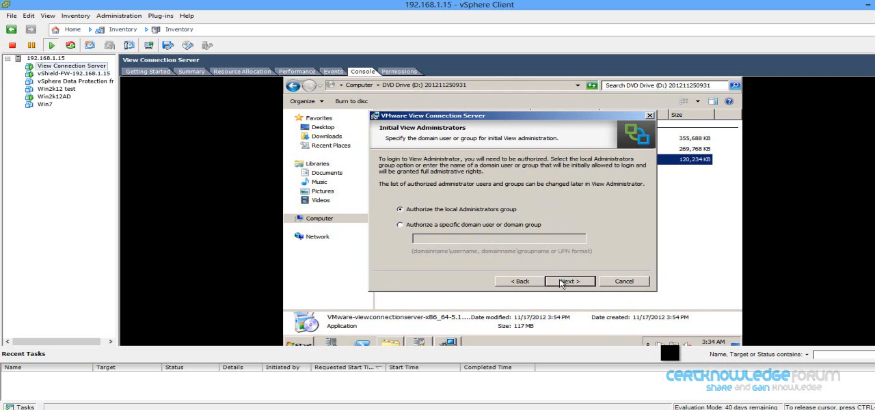
pyautogui.click(569, 281)
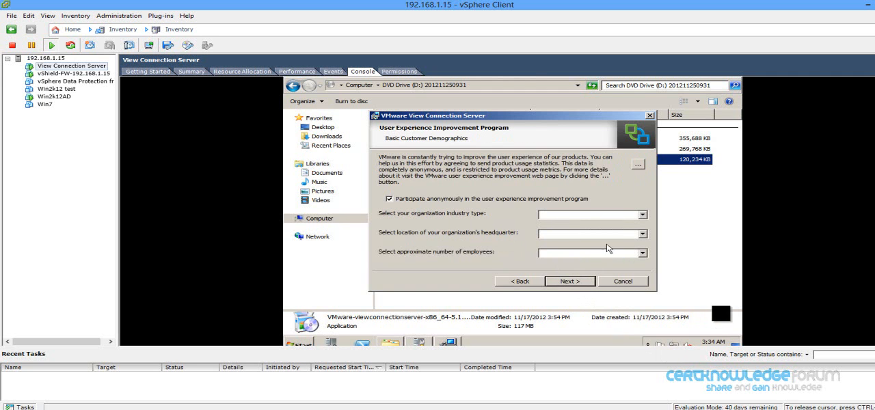
pyautogui.click(641, 214)
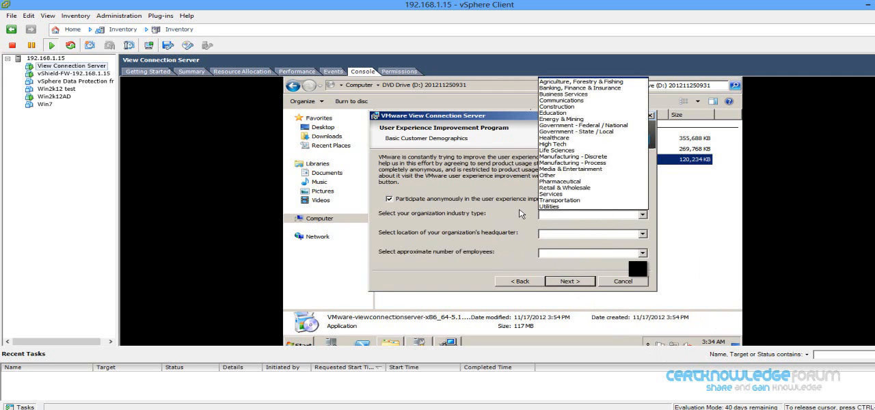
pyautogui.click(570, 281)
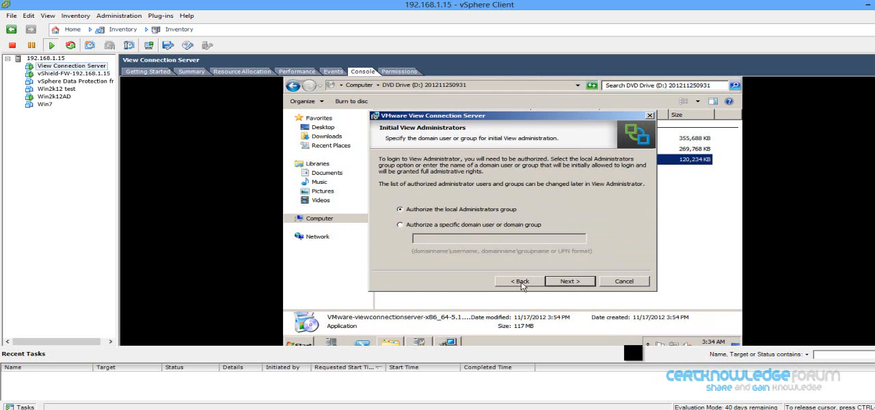
pyautogui.click(400, 225)
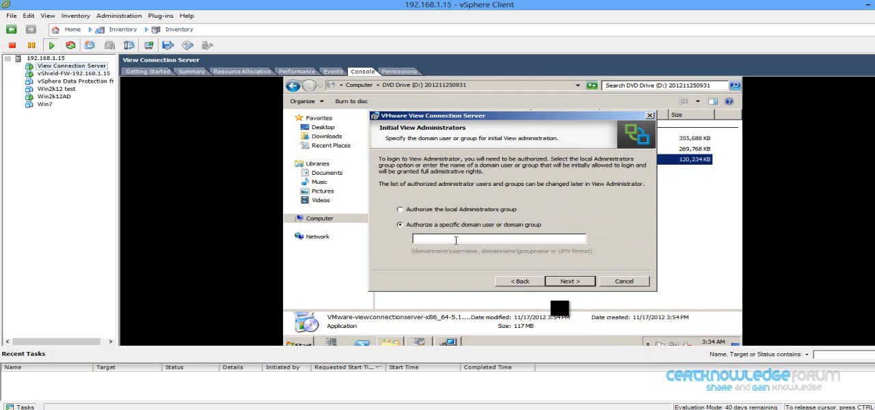
# Enter geeks\admview as the authorized administrator, then view the Win2k12AD console
pyautogui.write('geeks')
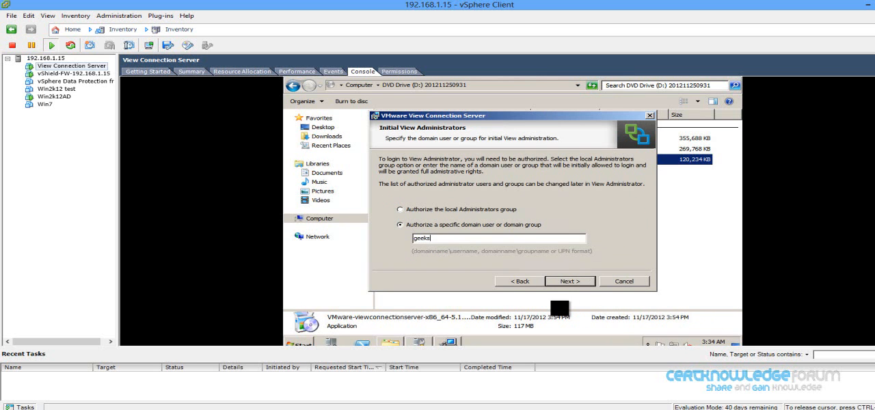
pyautogui.write('\\')
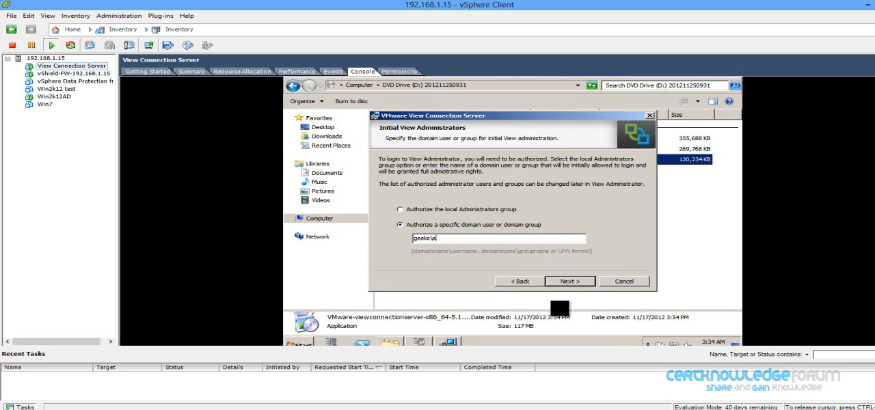
pyautogui.write('adm')
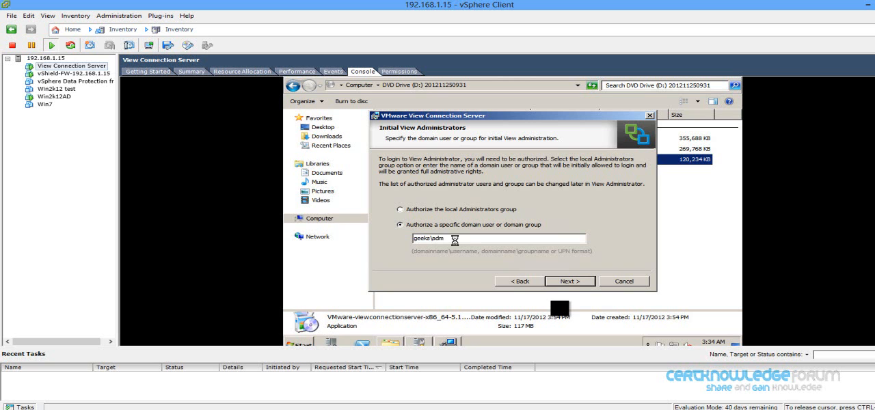
pyautogui.write('view')
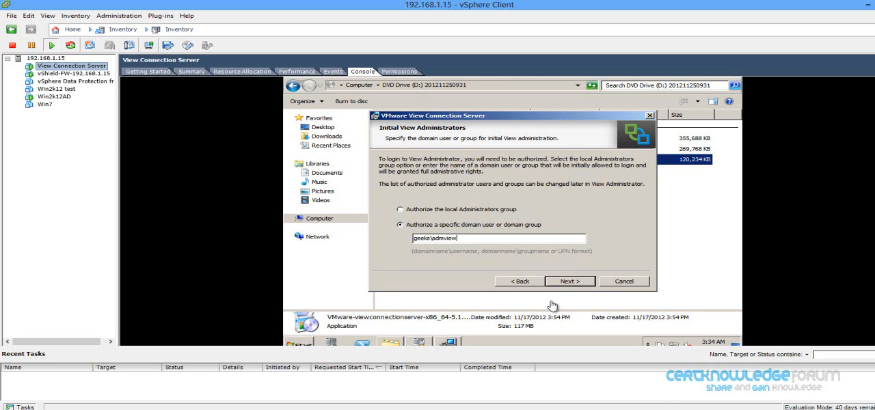
pyautogui.click(53, 97)
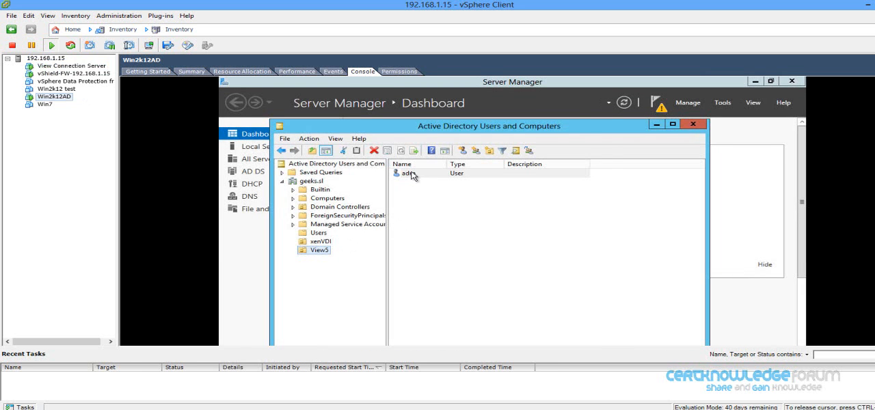
# Inspect and close the adm user's properties, then view host 192.168.1.15's networking
pyautogui.doubleClick(409, 173)
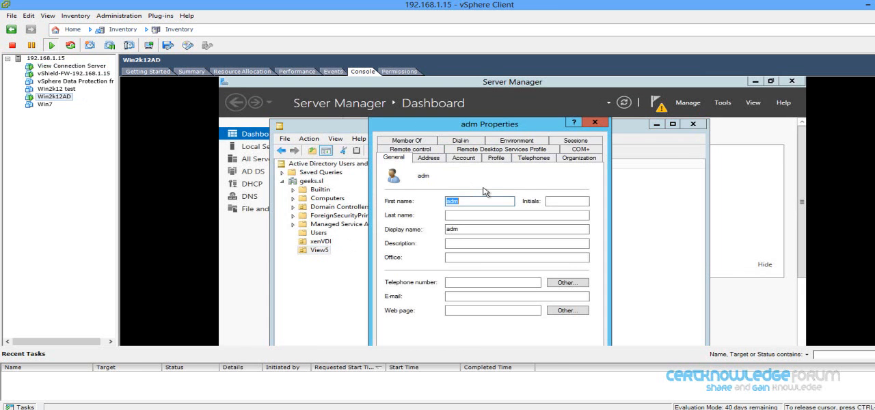
pyautogui.click(463, 158)
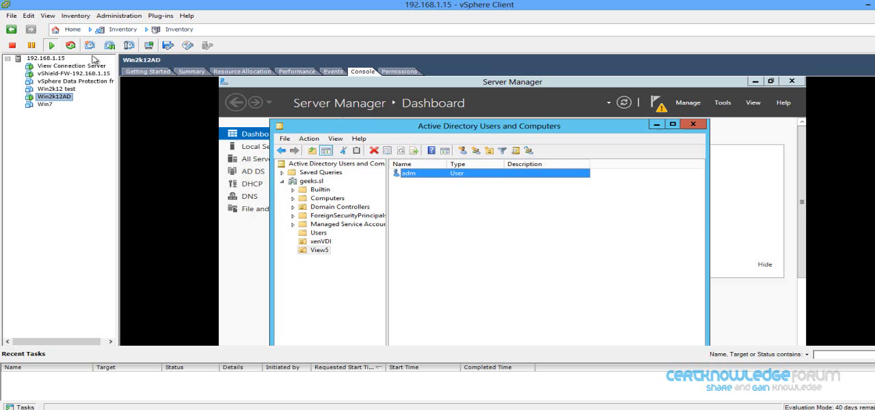
pyautogui.click(71, 66)
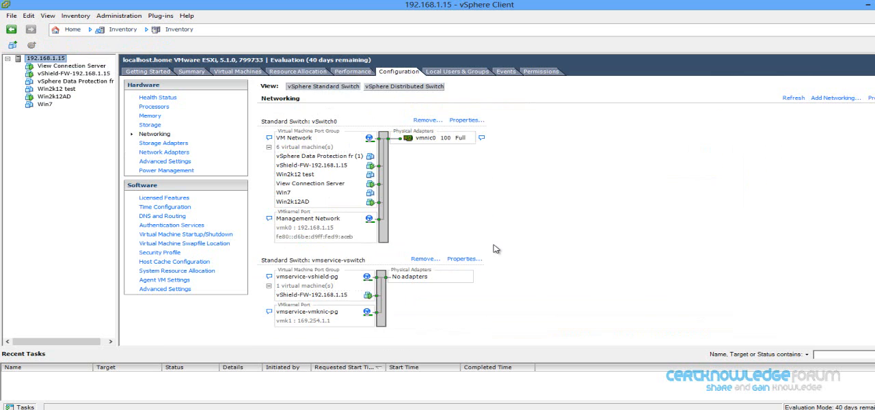
# Return to the View Connection Server console, where geeks\viewadmin is the user to authorize
pyautogui.click(71, 66)
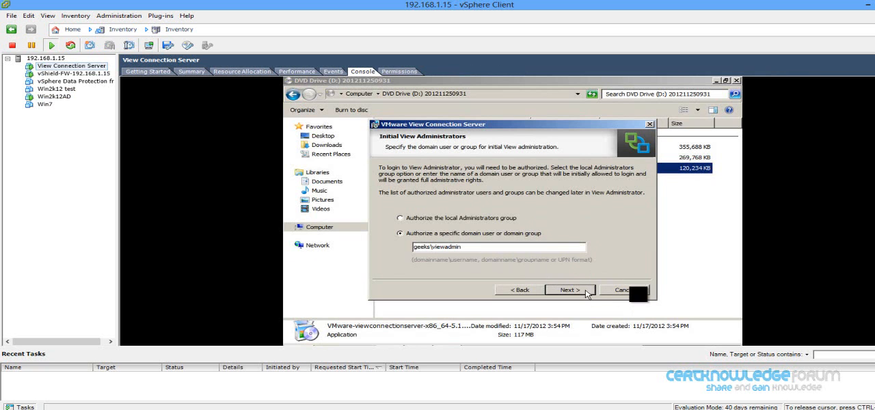
# Enter domain login geeks\viewadmin with its password and continue past the Domain Login page
pyautogui.click(570, 290)
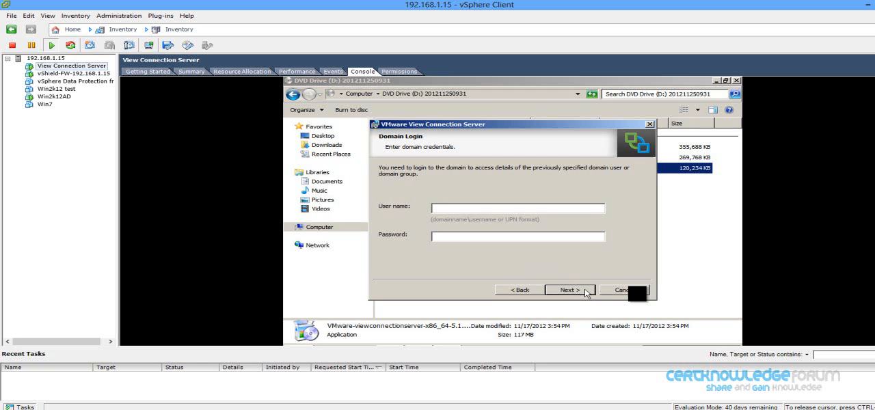
pyautogui.write('geeks\\')
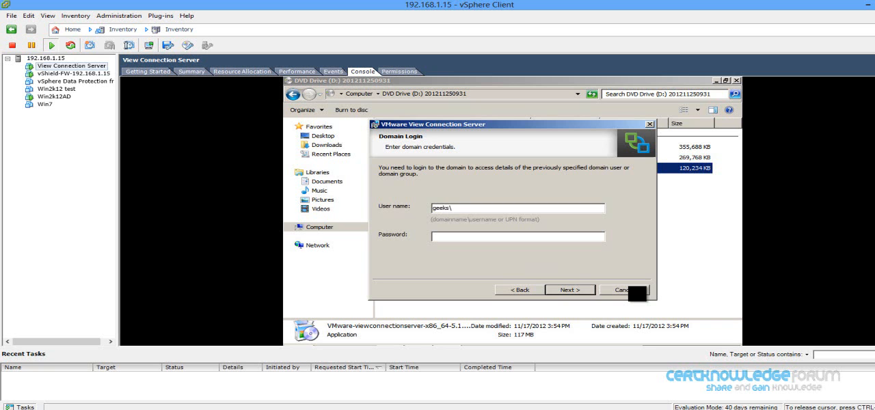
pyautogui.write('viewadmin')
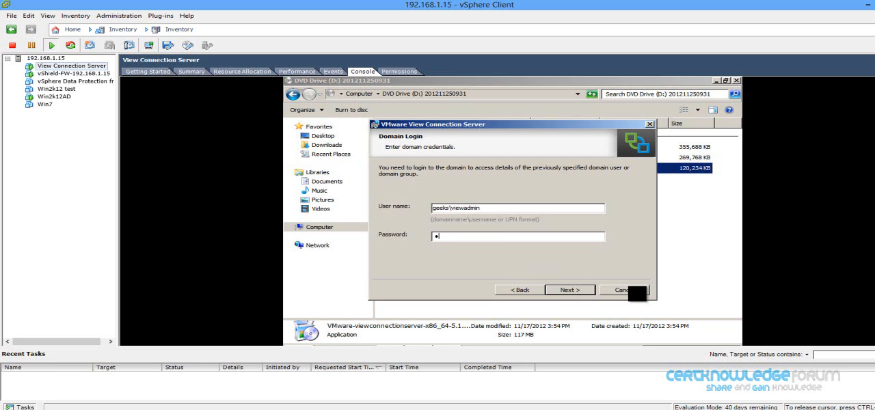
pyautogui.write('password')
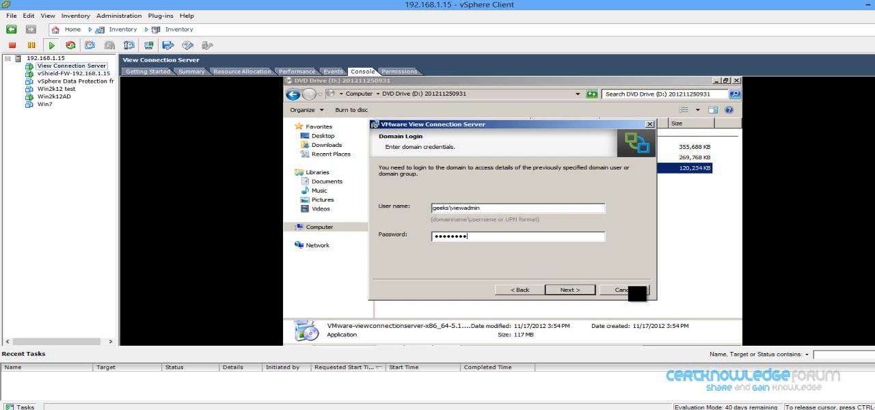
pyautogui.click(570, 289)
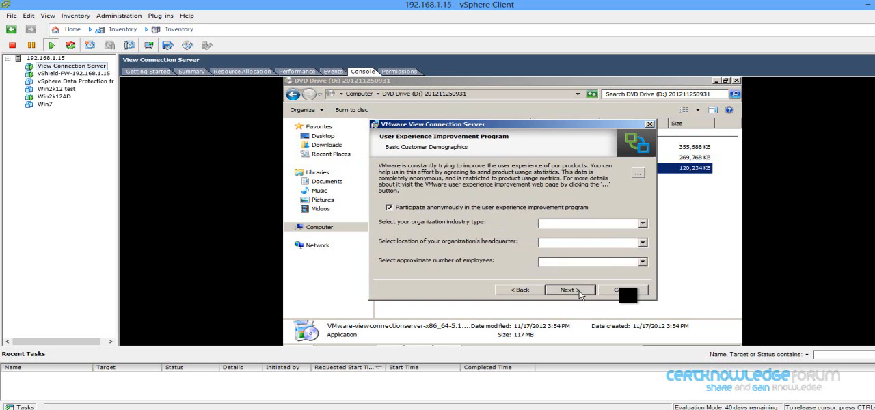
# Set industry Life Sciences, location Africa, 100-499 employees, then install View Connection Server
pyautogui.click(641, 223)
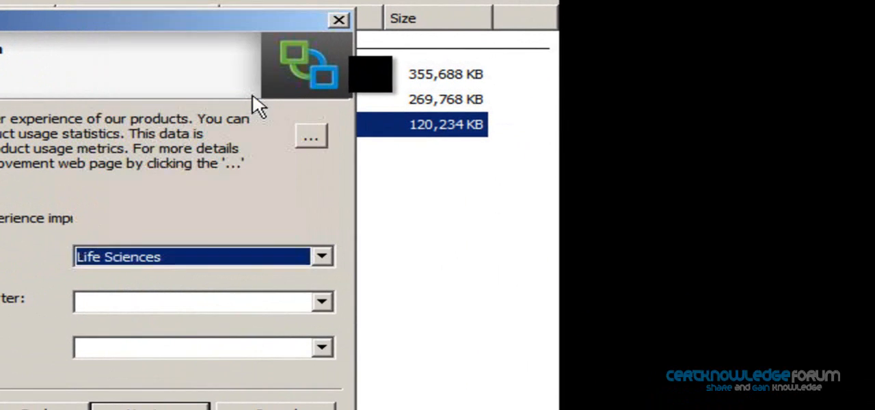
pyautogui.click(321, 301)
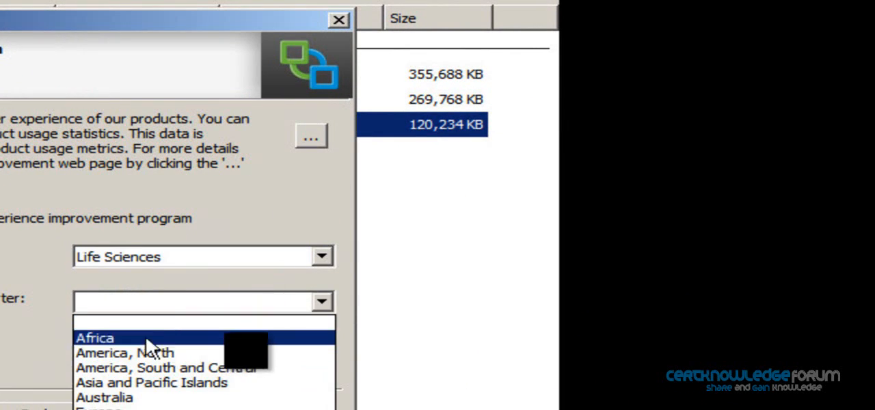
pyautogui.click(94, 337)
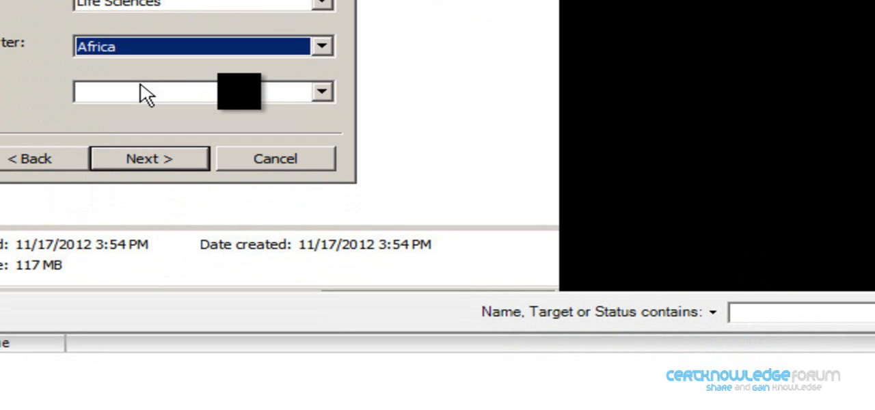
pyautogui.click(321, 91)
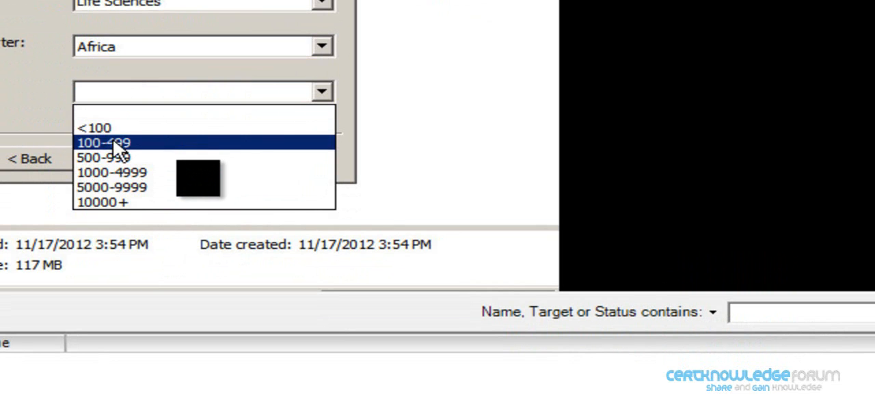
pyautogui.click(103, 142)
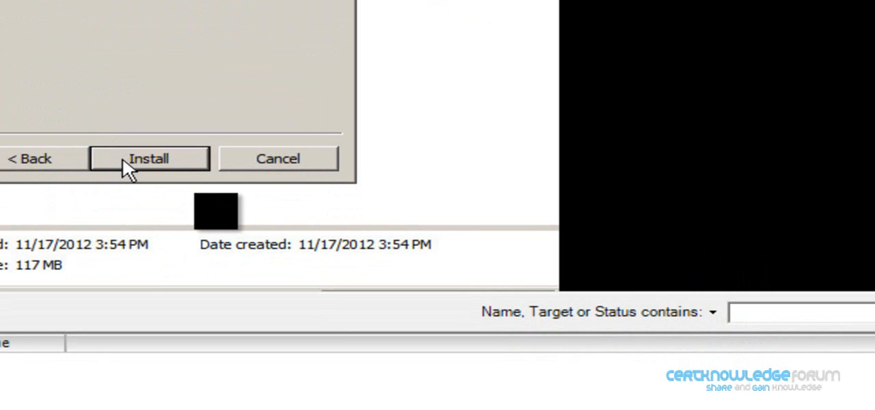
pyautogui.click(149, 158)
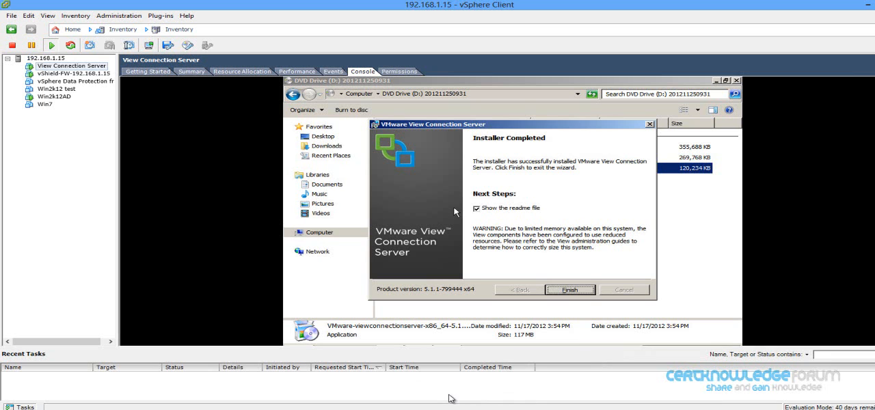
pyautogui.moveTo(596, 340)
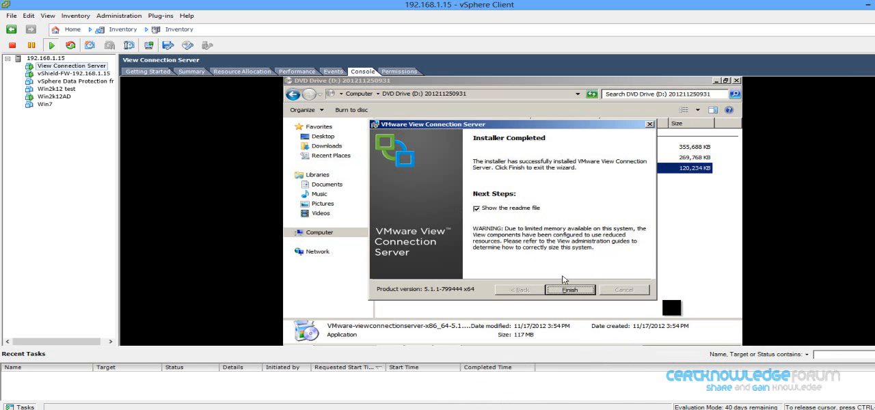
# Finish the Installer Completed page to exit the wizard
pyautogui.click(570, 289)
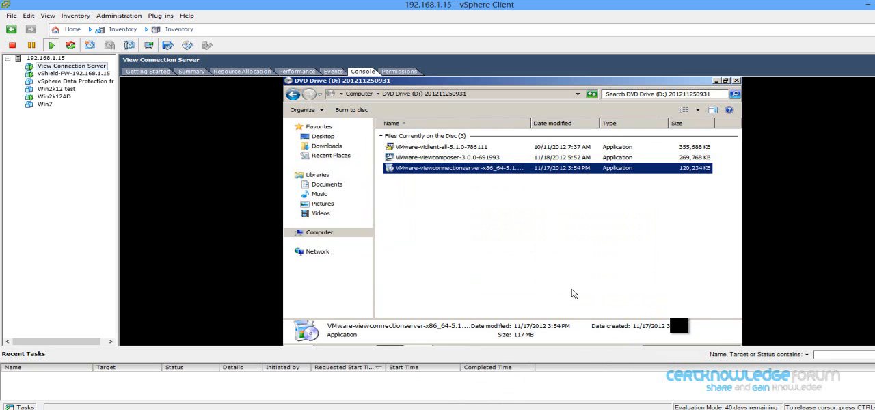